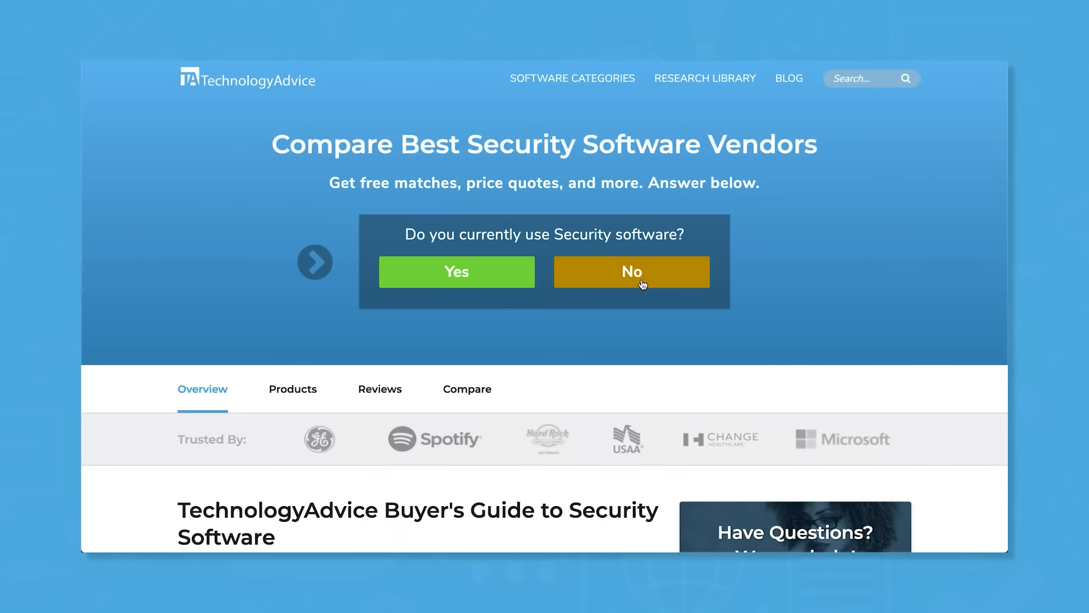
Answer No to existing security software, choose Shipping as industry, and select Data Backup and Encryption
{"action": "left_click", "coordinate": [631, 271]}
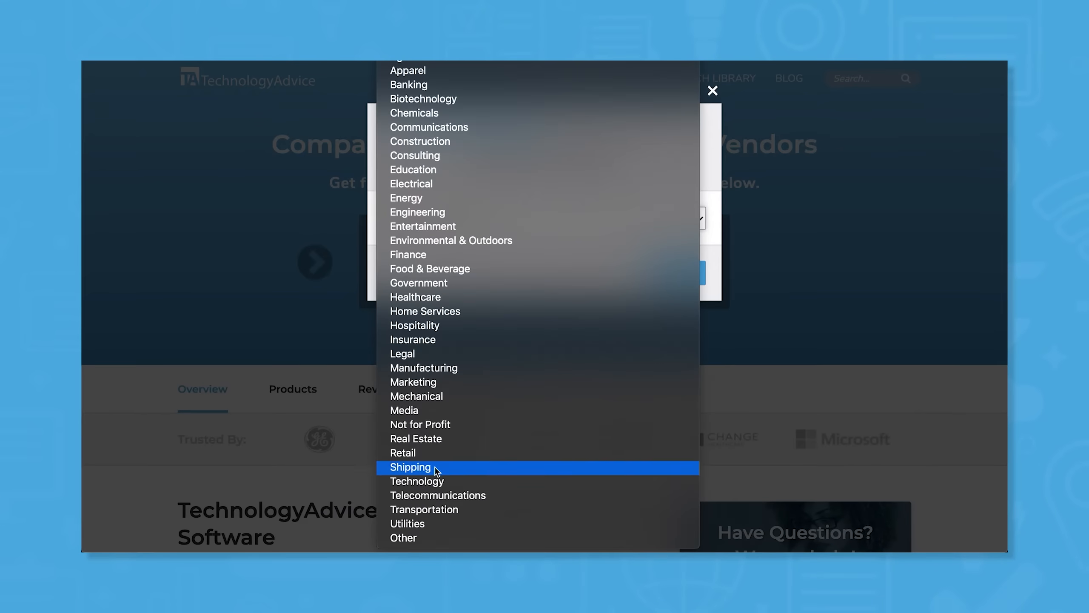
{"action": "left_click", "coordinate": [410, 467]}
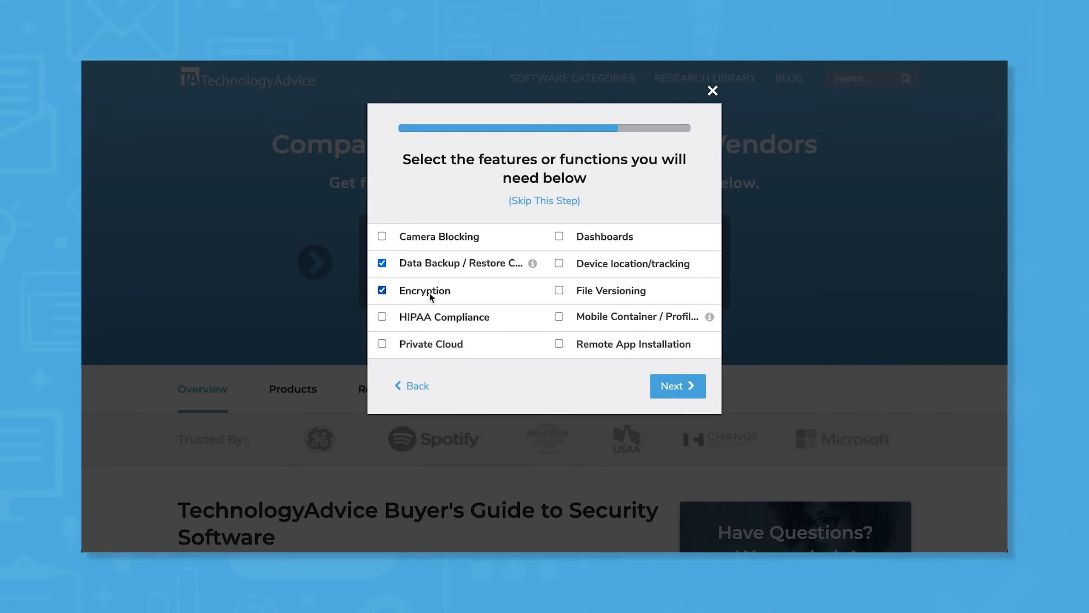
{"action": "left_click", "coordinate": [381, 344]}
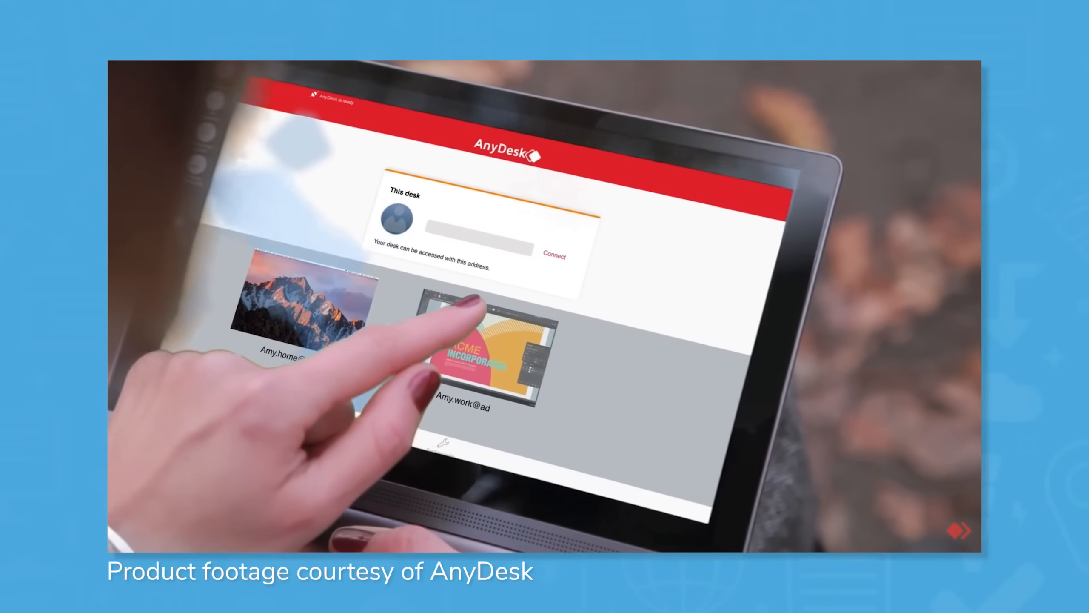
{"action": "left_click", "coordinate": [490, 347]}
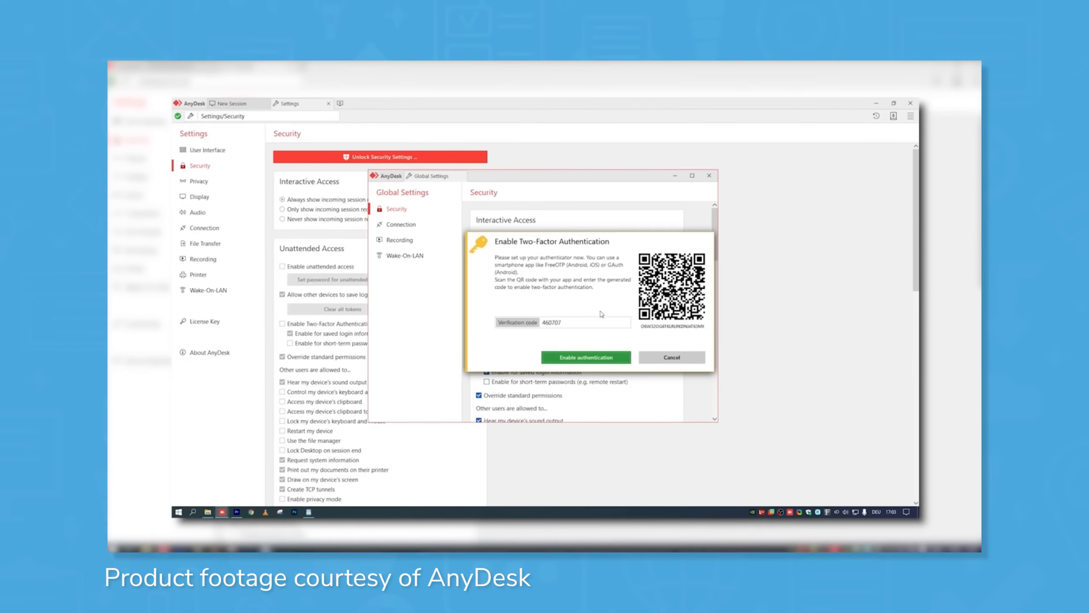
Enable two-factor authentication using the verification code from the authenticator app
{"action": "left_click", "coordinate": [586, 357]}
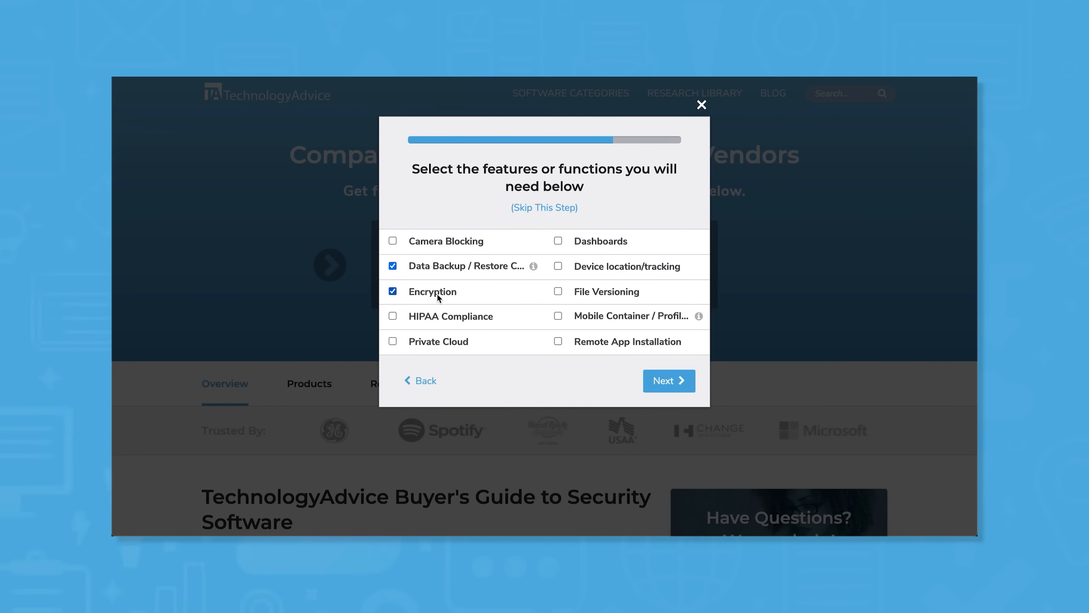
Mark Private Cloud as a needed feature alongside Encryption and data backup
{"action": "left_click", "coordinate": [392, 341]}
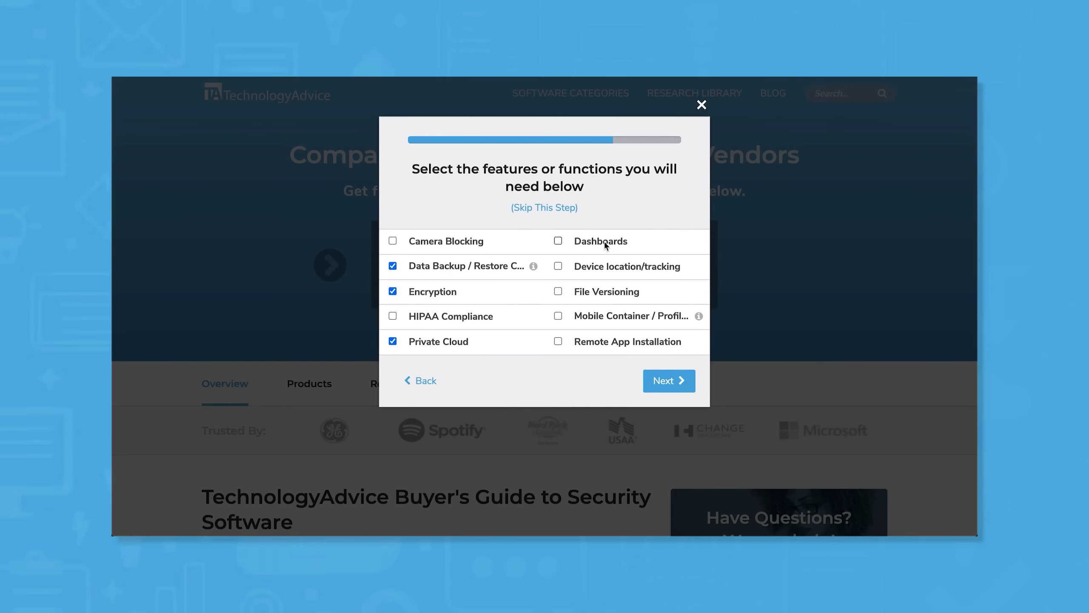